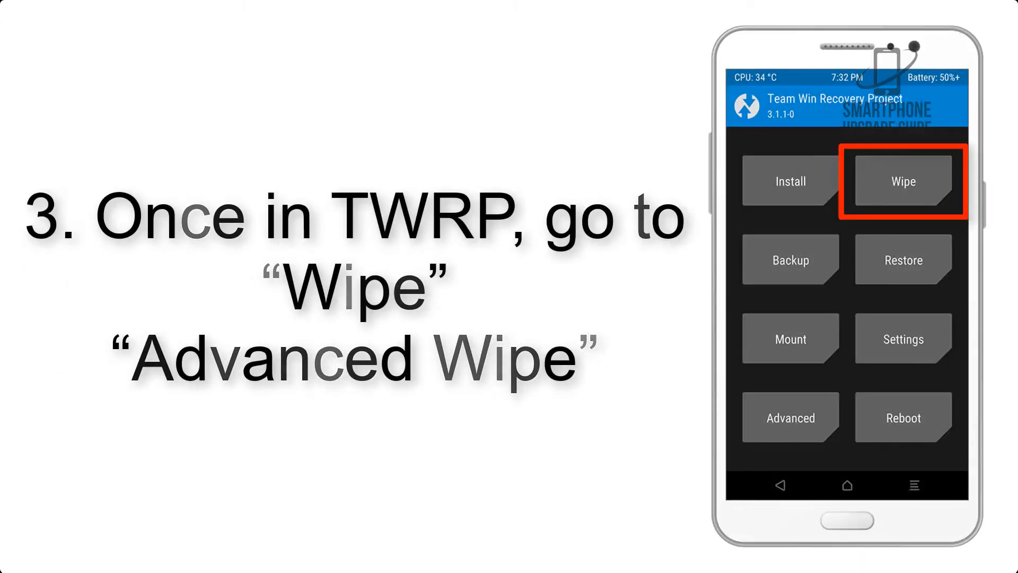
- Go from the TWRP main menu into Wipe to reach the Advanced Wipe partition list
{"action": "left_click", "coordinate": [901, 180]}
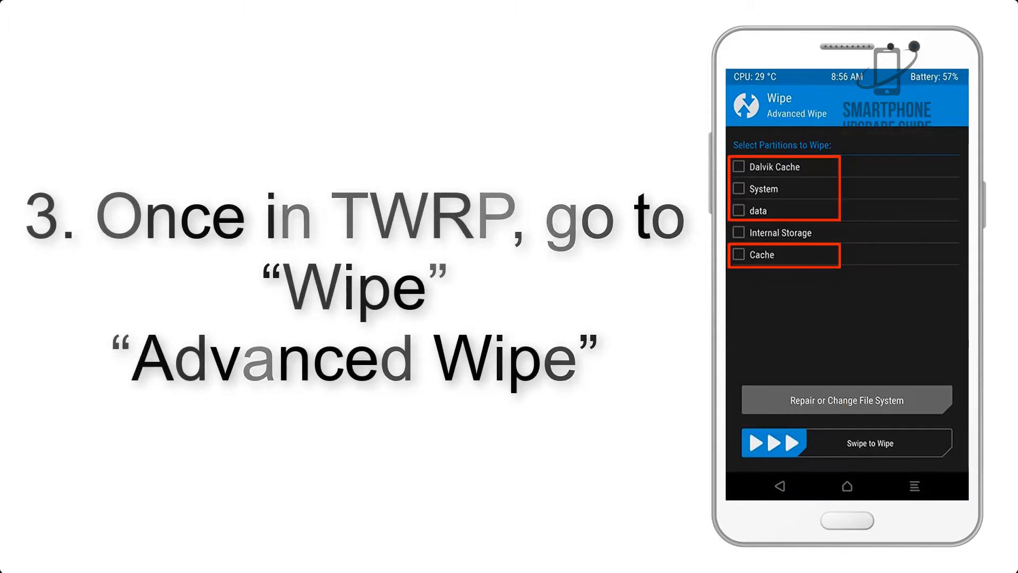